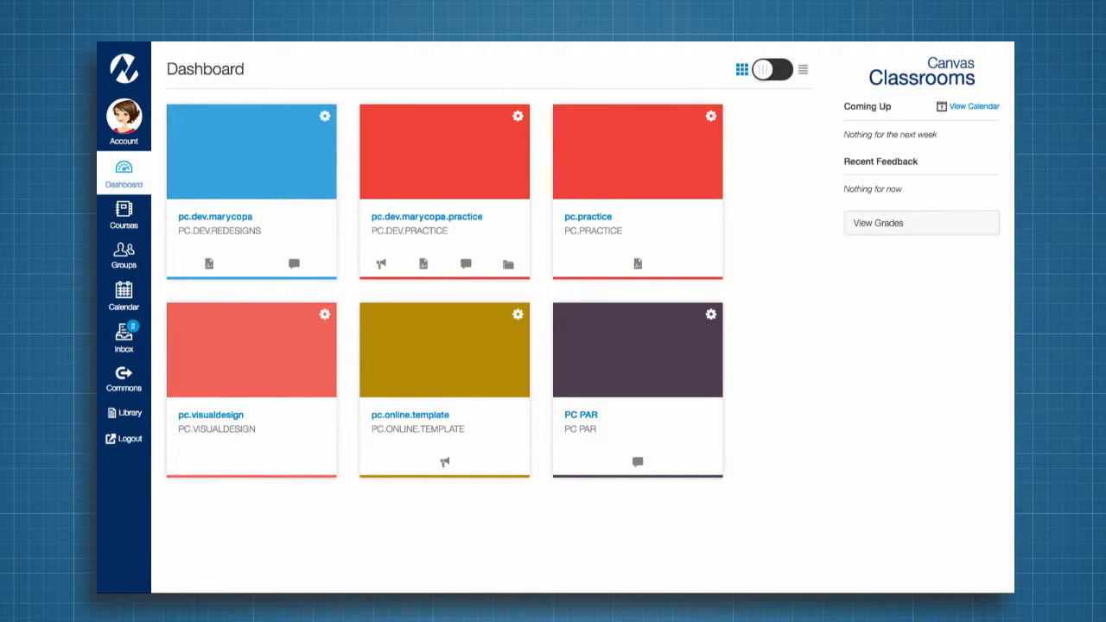
- Nickname the first course card 'My Awesome Course' with a light green colour
click(325, 116)
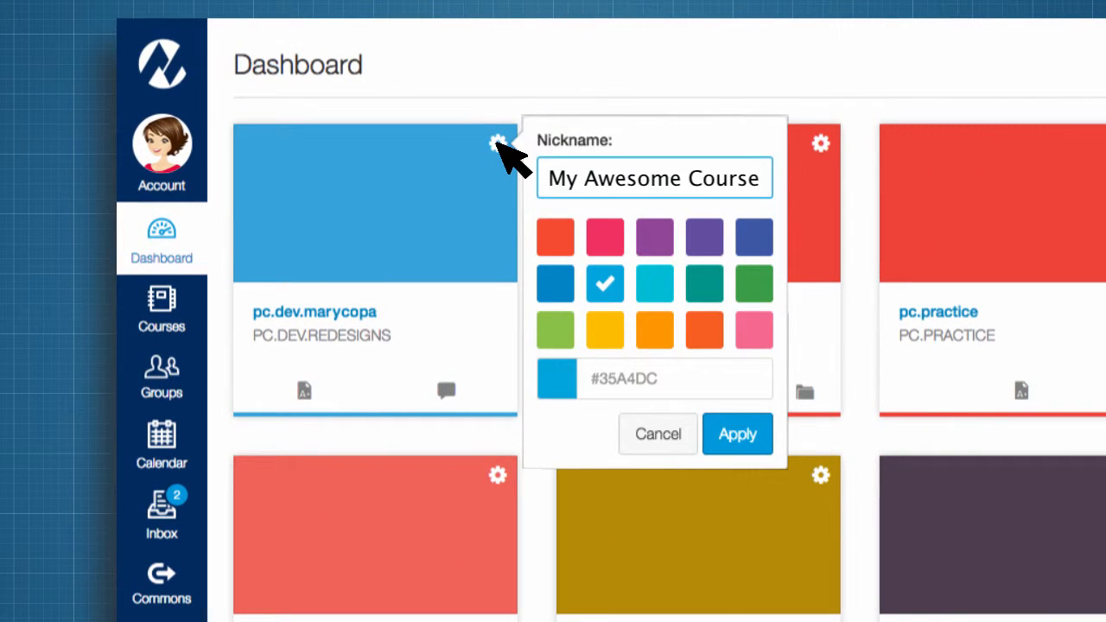
click(555, 331)
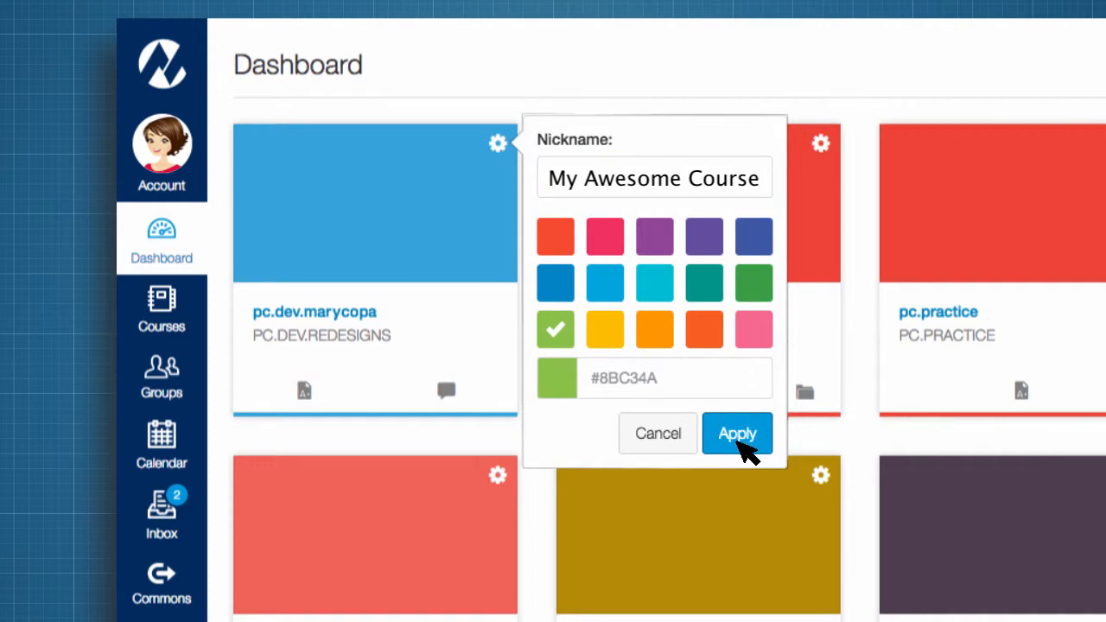
click(737, 434)
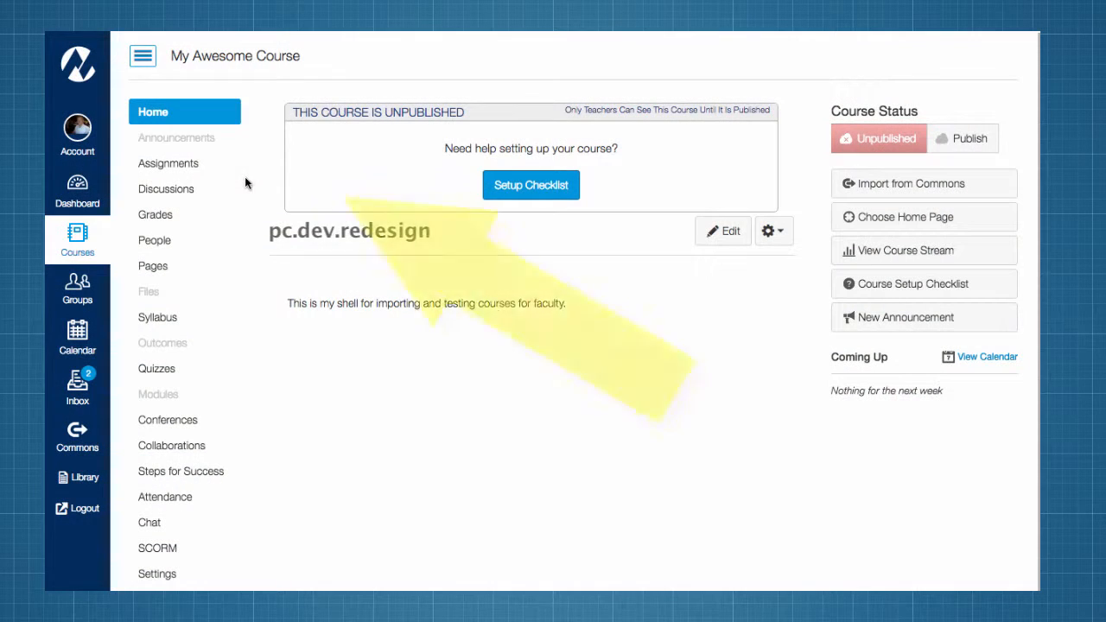
- Toggle the course navigation menu hidden, shown, then hidden again
click(142, 56)
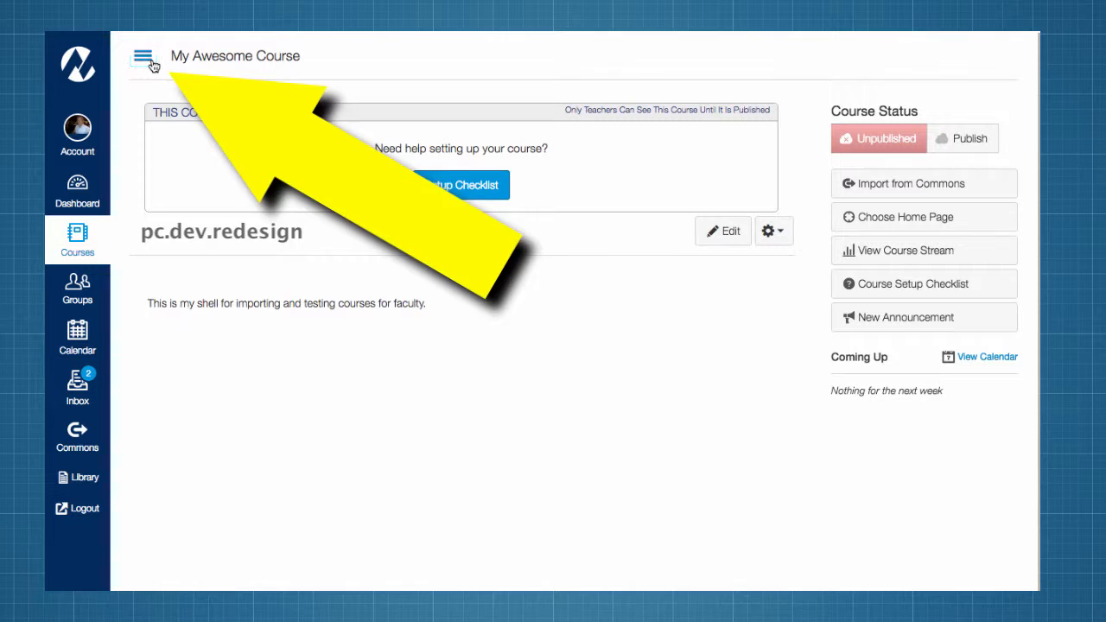
click(144, 57)
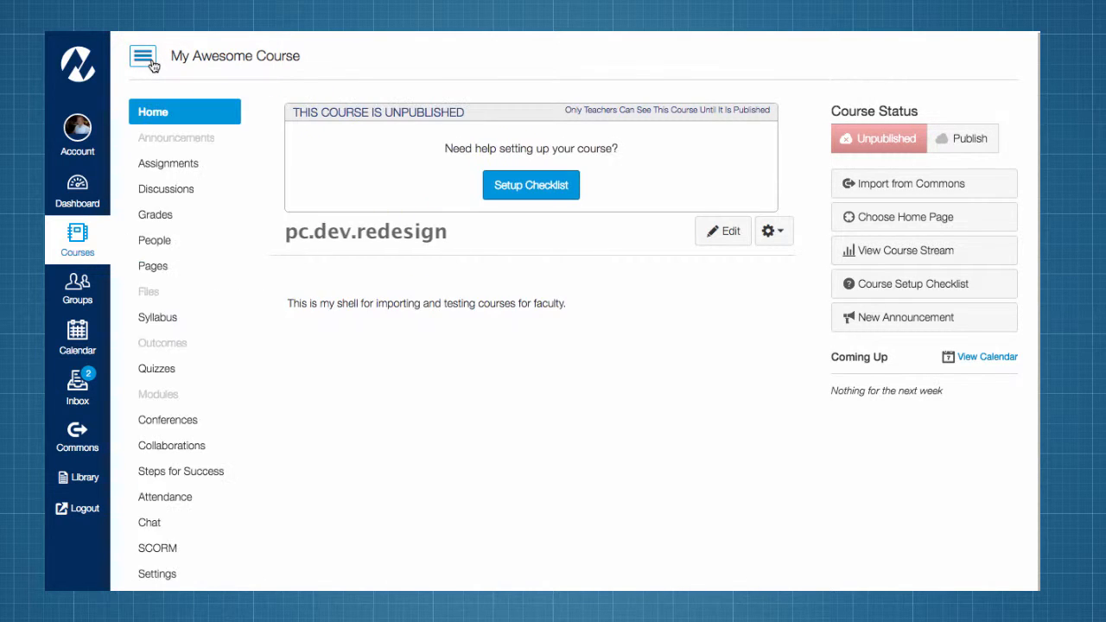
click(143, 55)
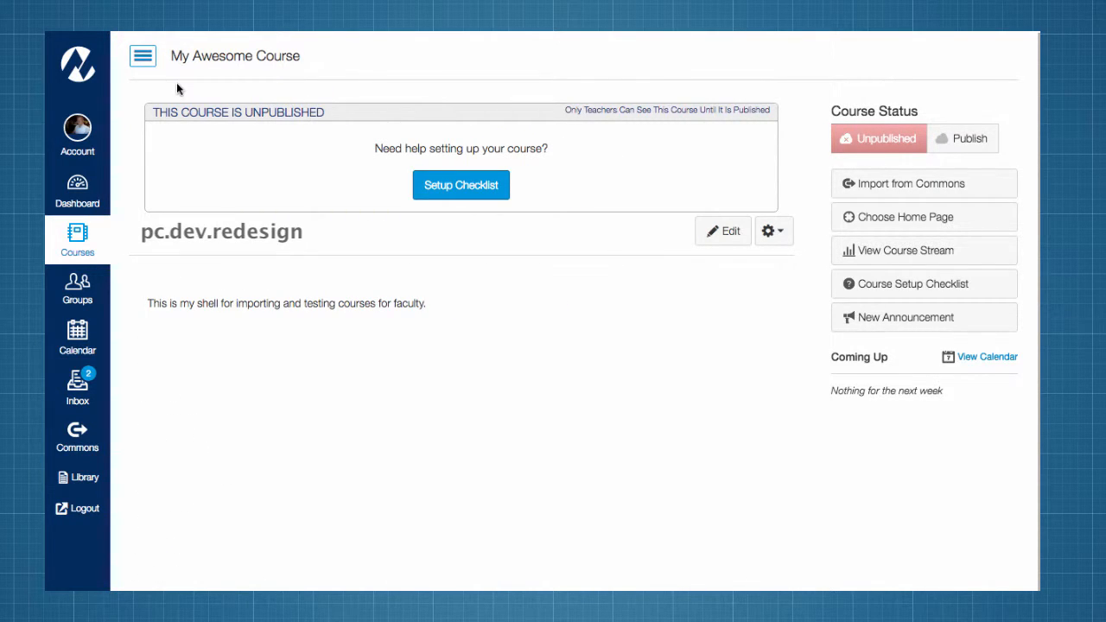